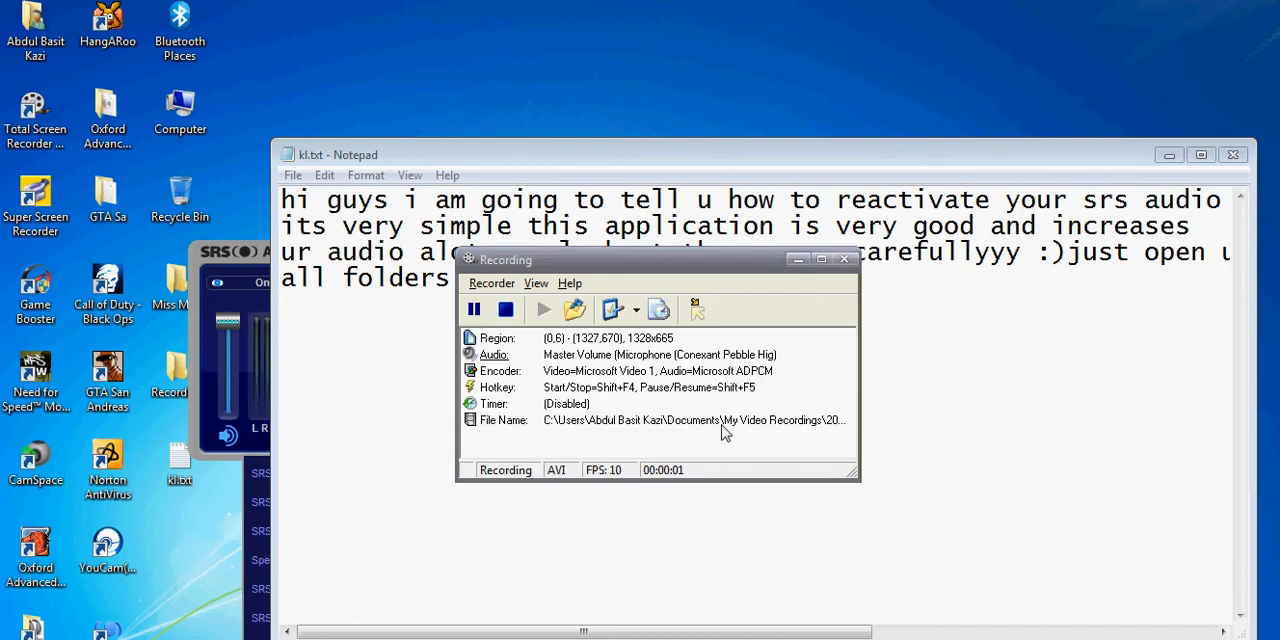
Close the Notepad note about reactivating SRS audio without saving changes
left_click(1232, 154)
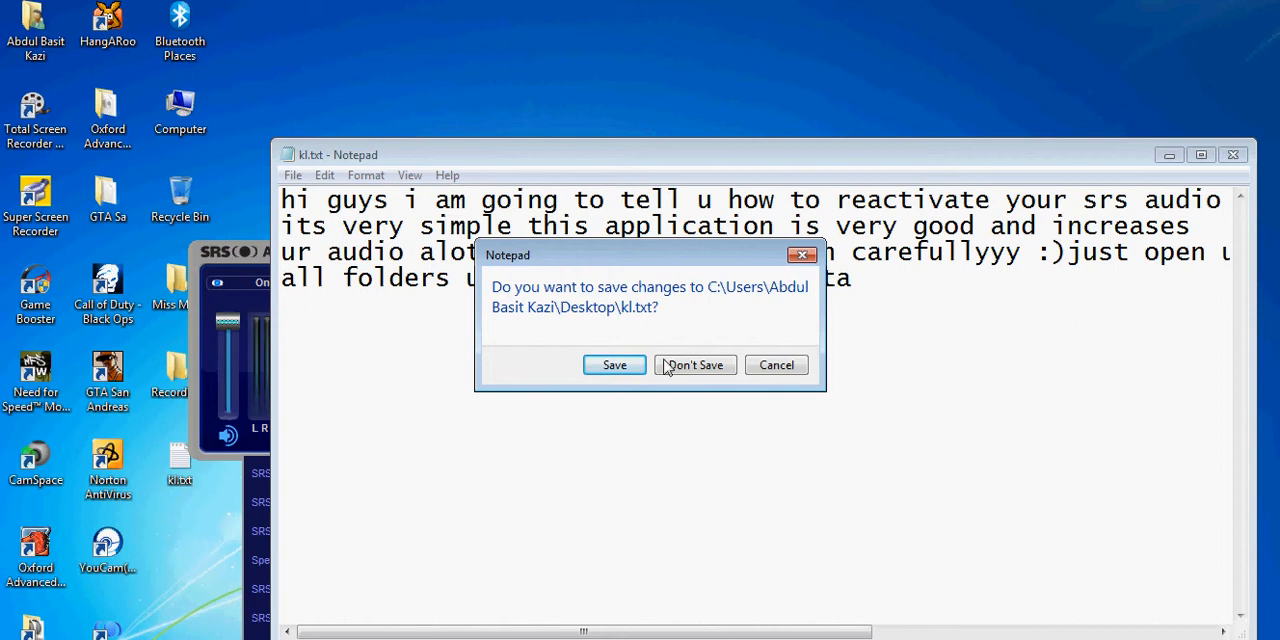
left_click(694, 364)
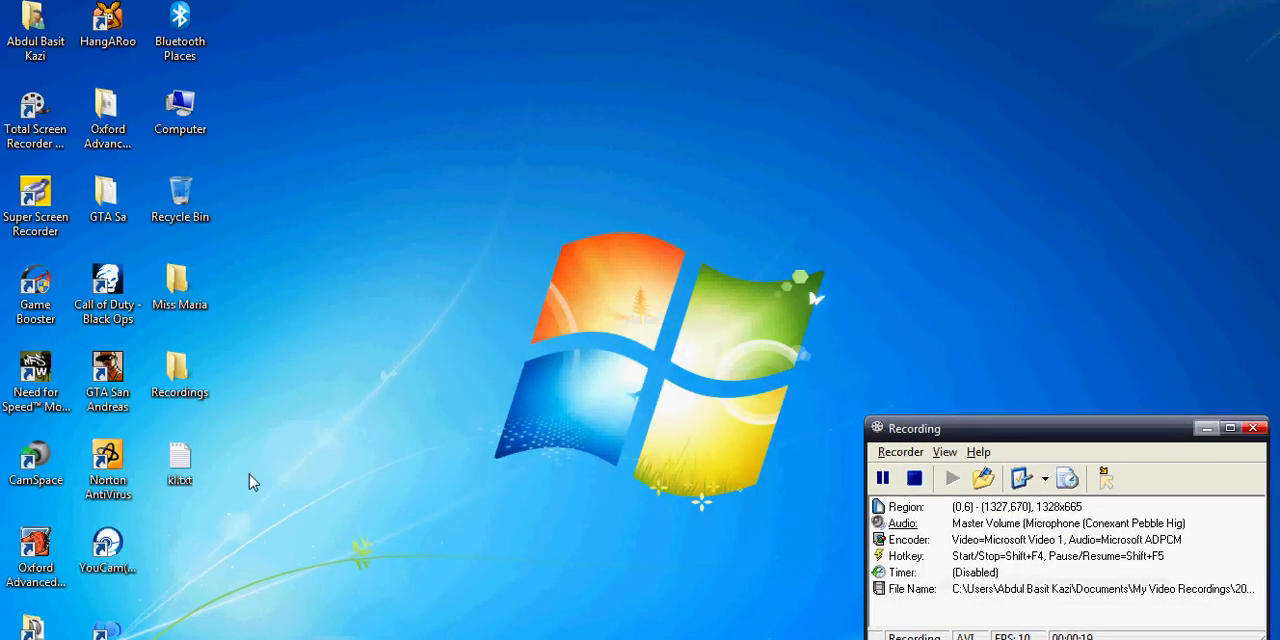
mouse_move(252, 624)
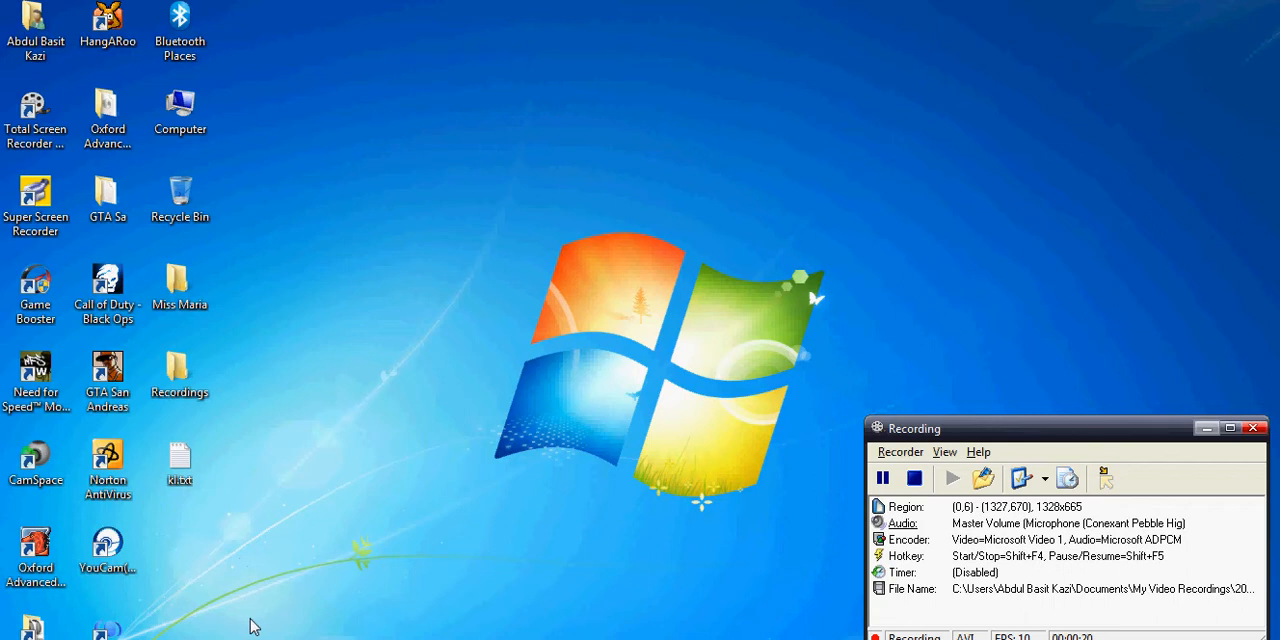
mouse_move(212, 572)
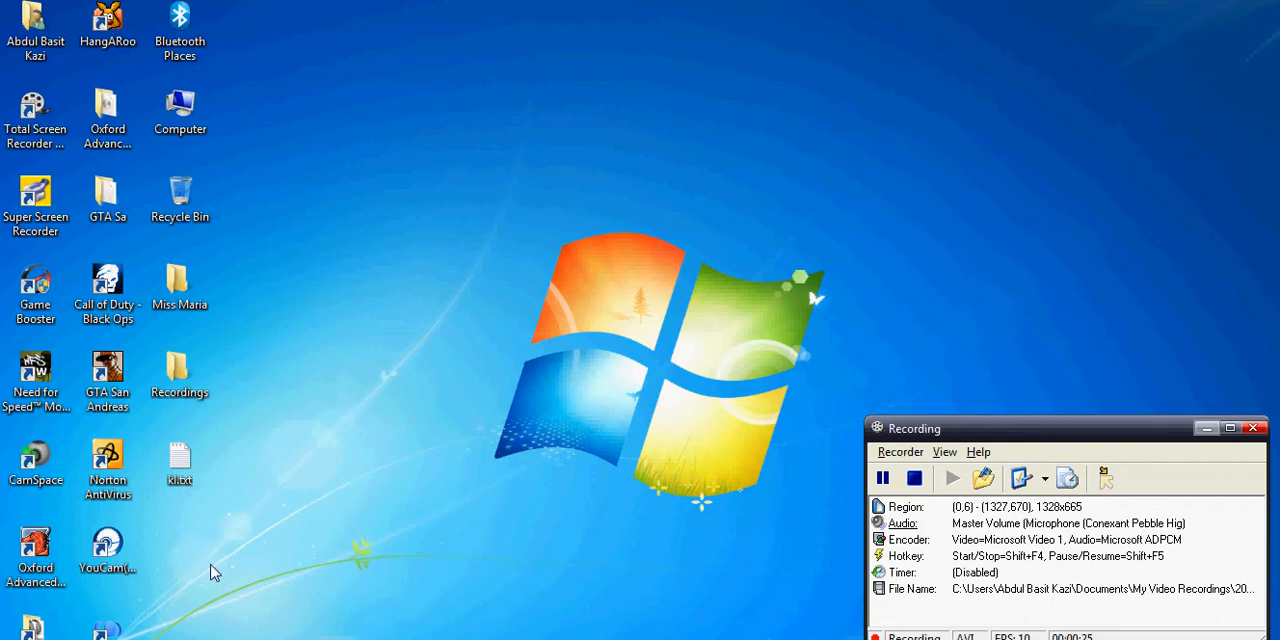
mouse_move(208, 240)
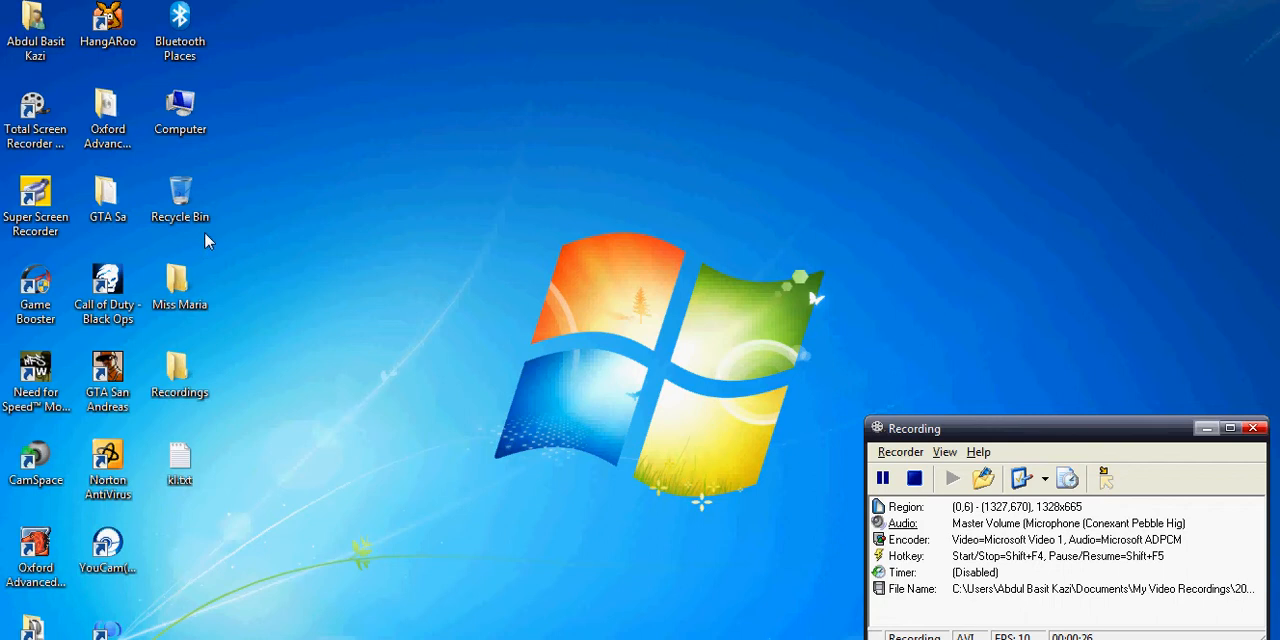
mouse_move(270, 284)
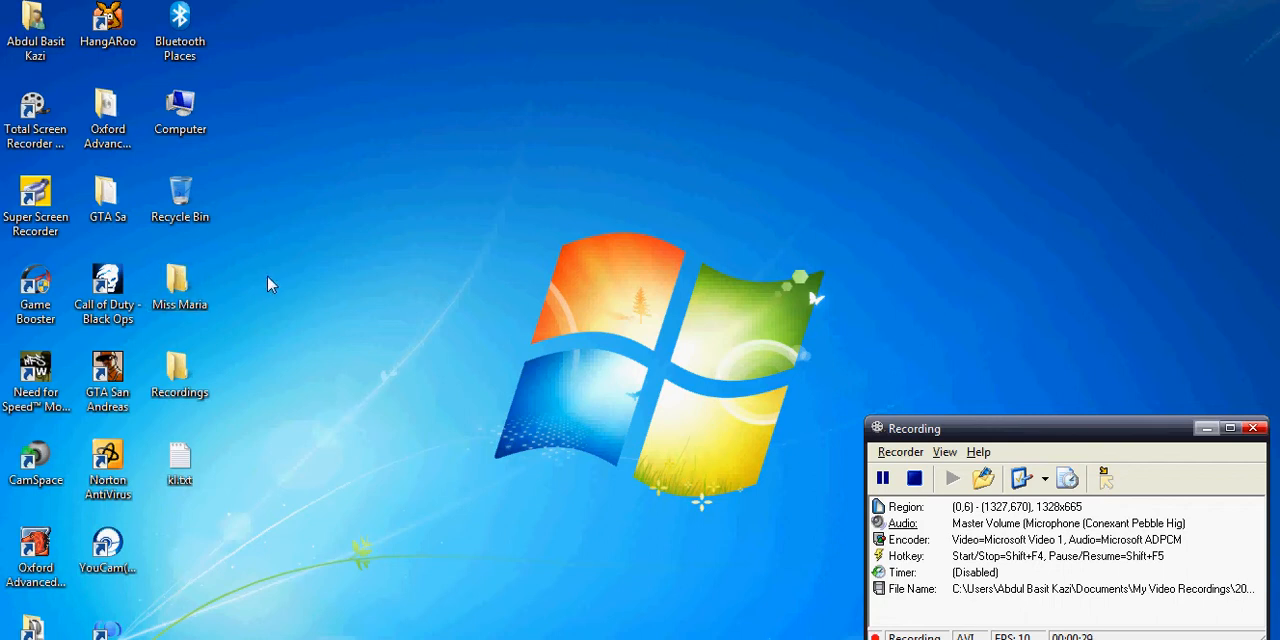
mouse_move(216, 560)
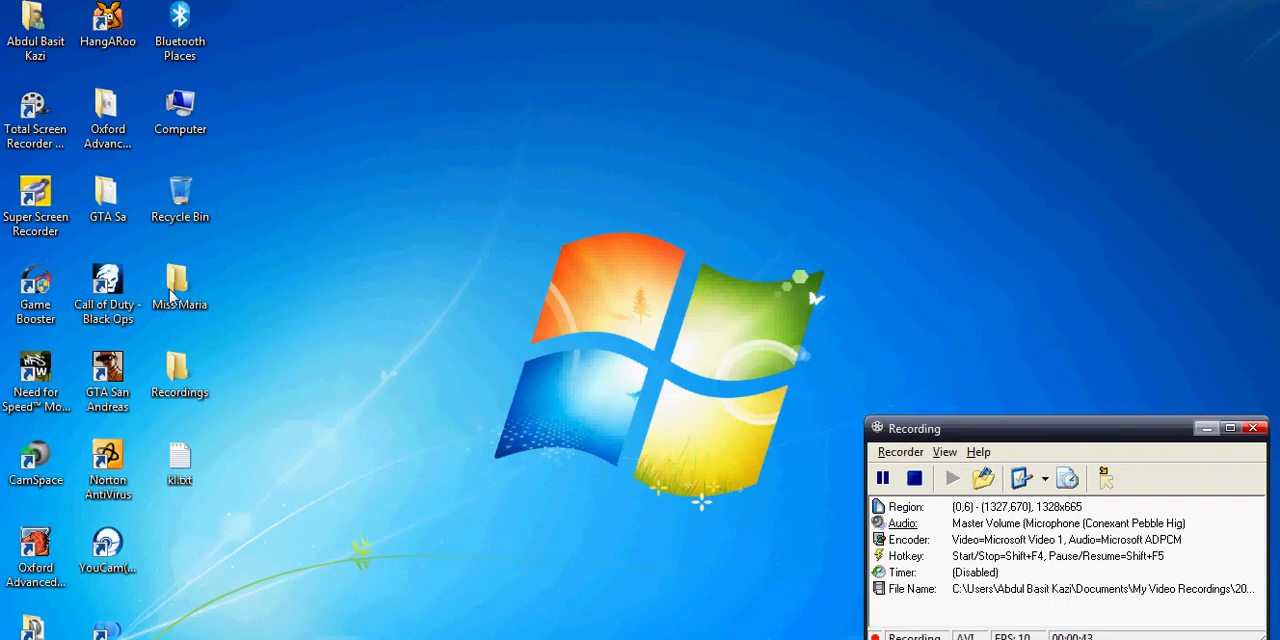
Browse the drives in the Computer window and show the Organize actions list
double_click(180, 112)
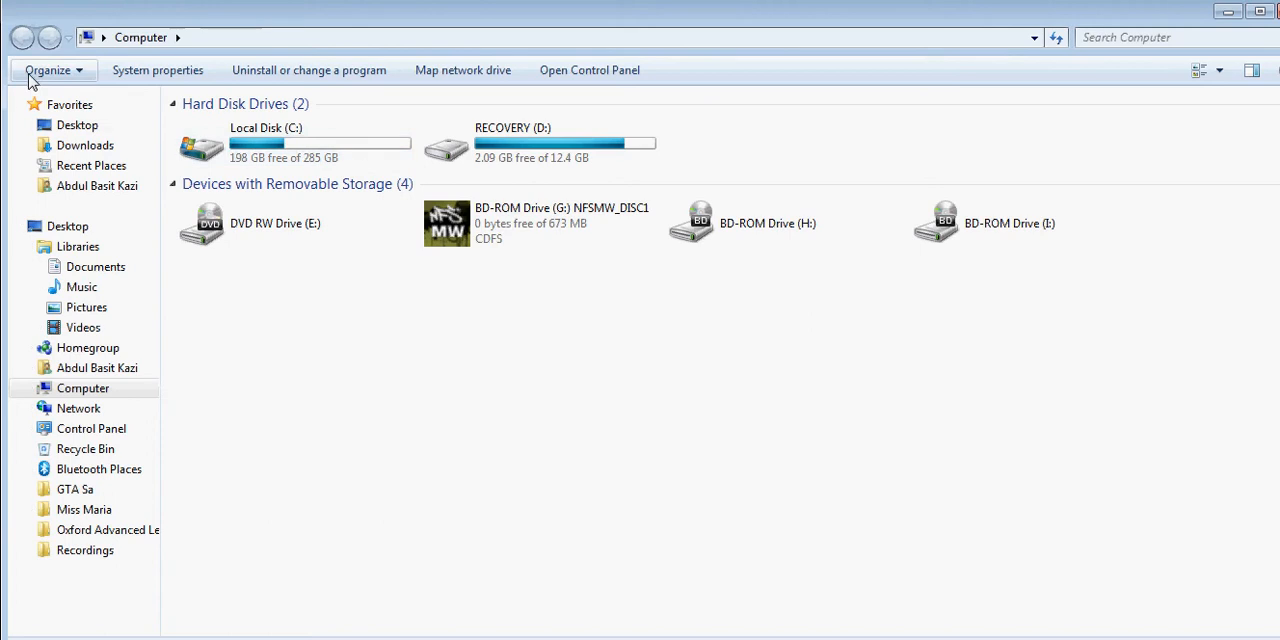
left_click(48, 70)
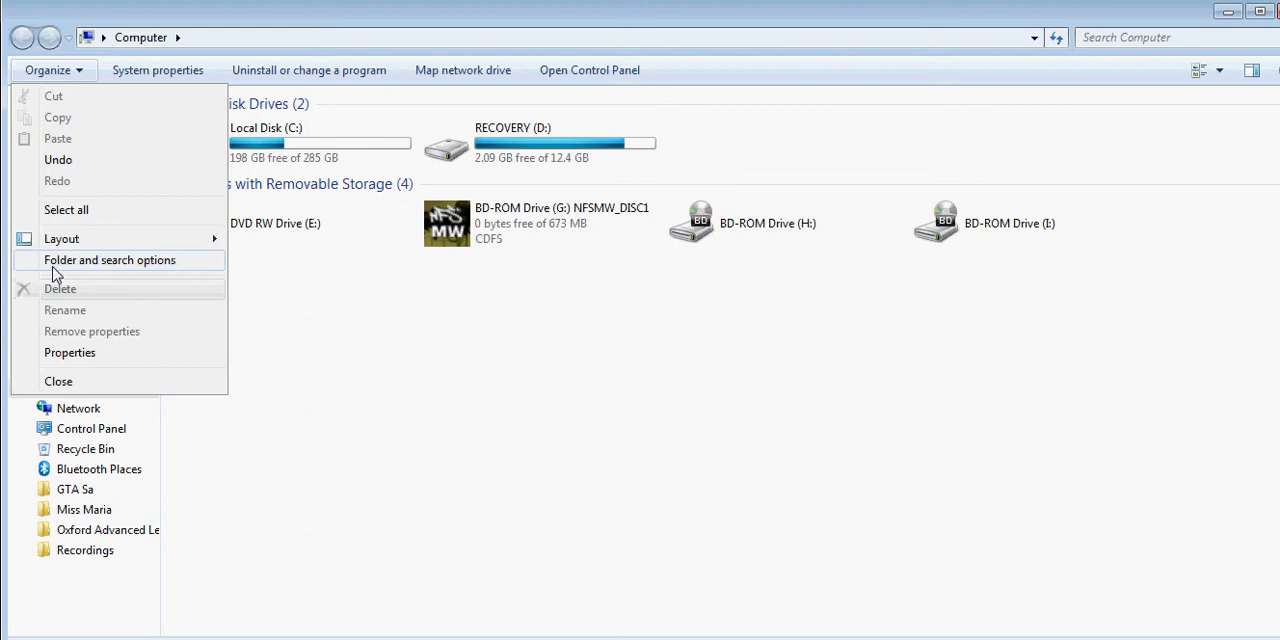
Set Folder Options to show hidden files, folders and drives, and apply it
left_click(110, 260)
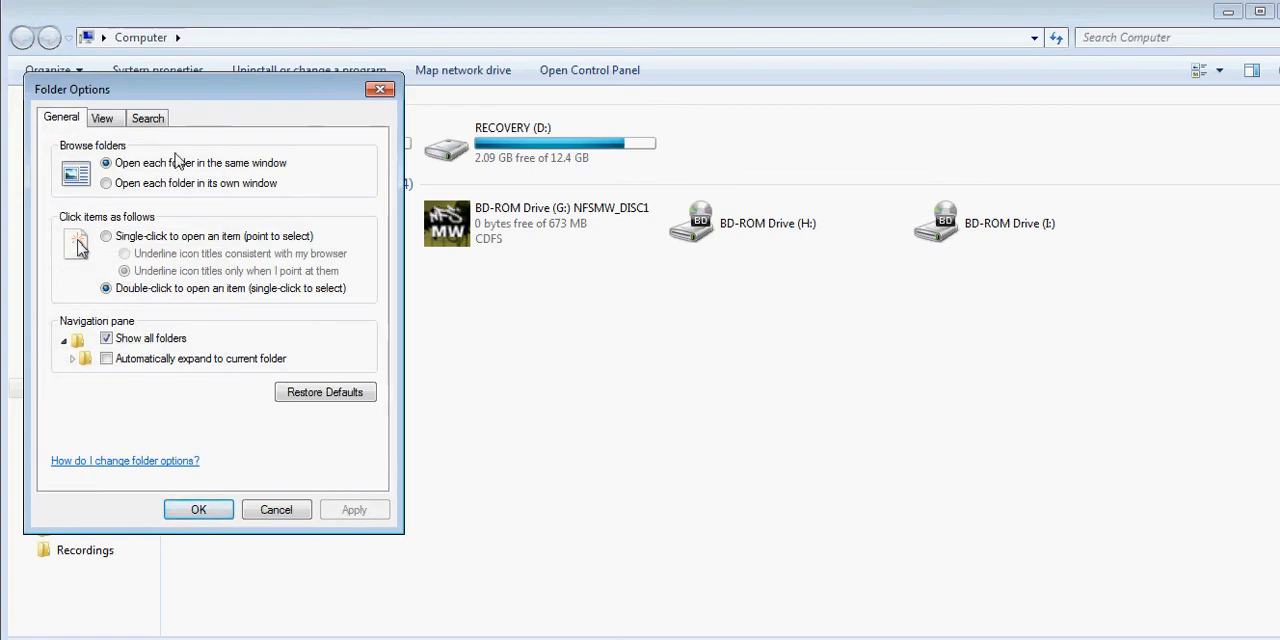
left_click(102, 116)
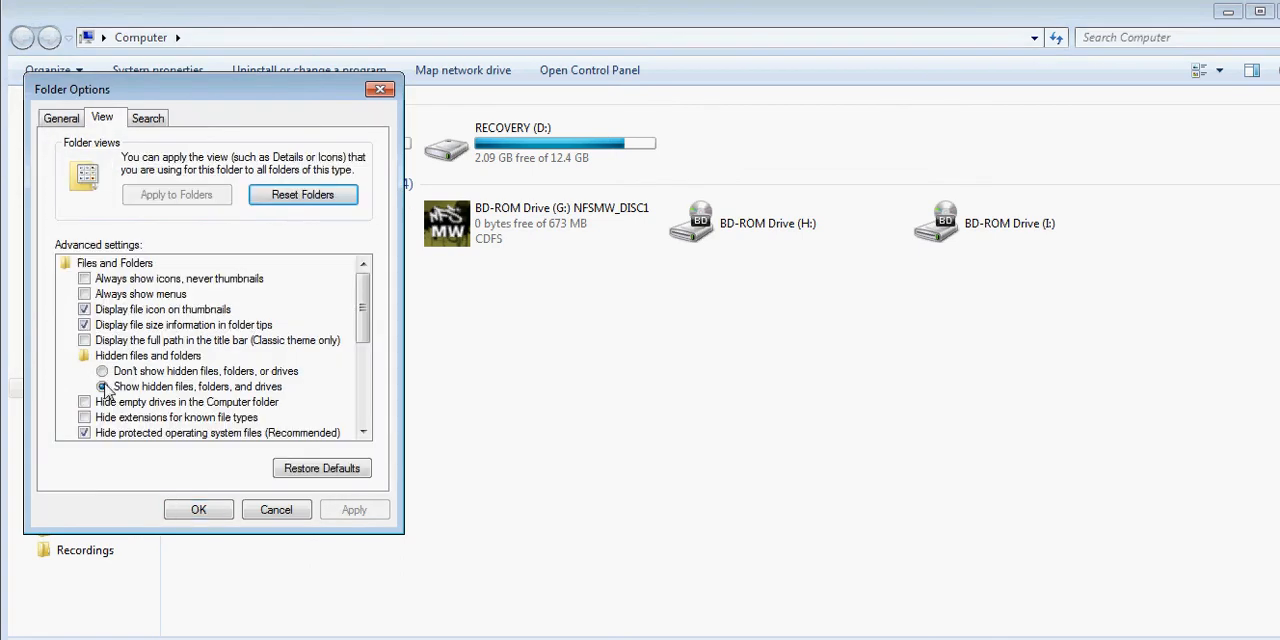
left_click(102, 386)
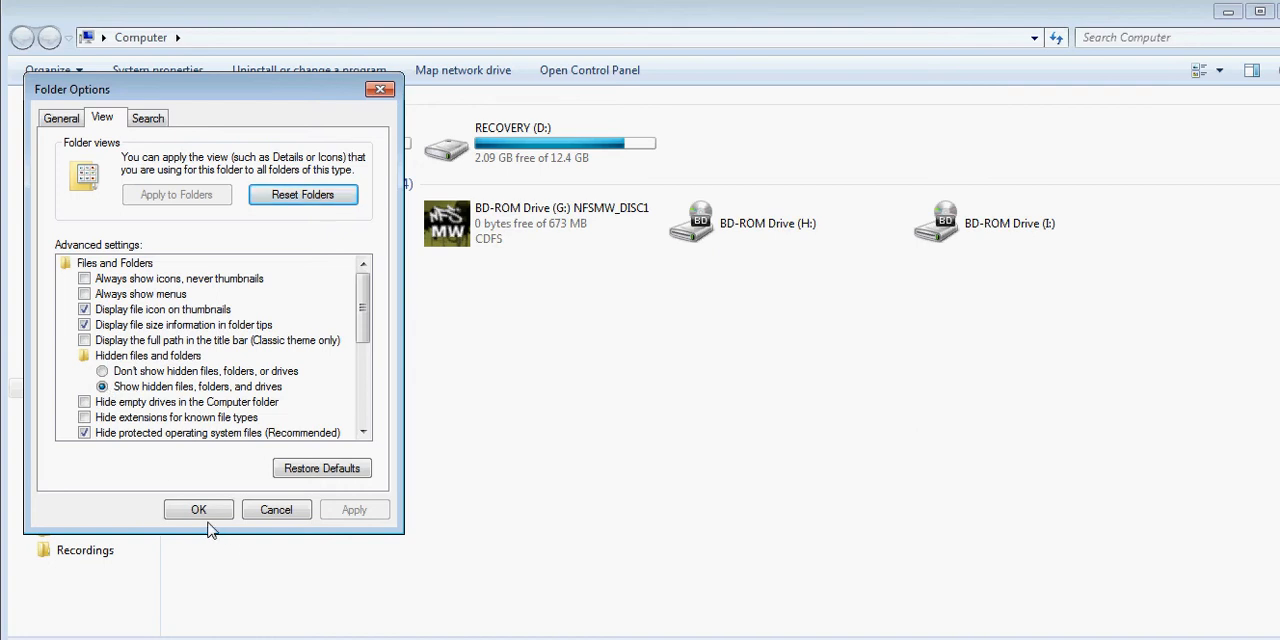
left_click(198, 508)
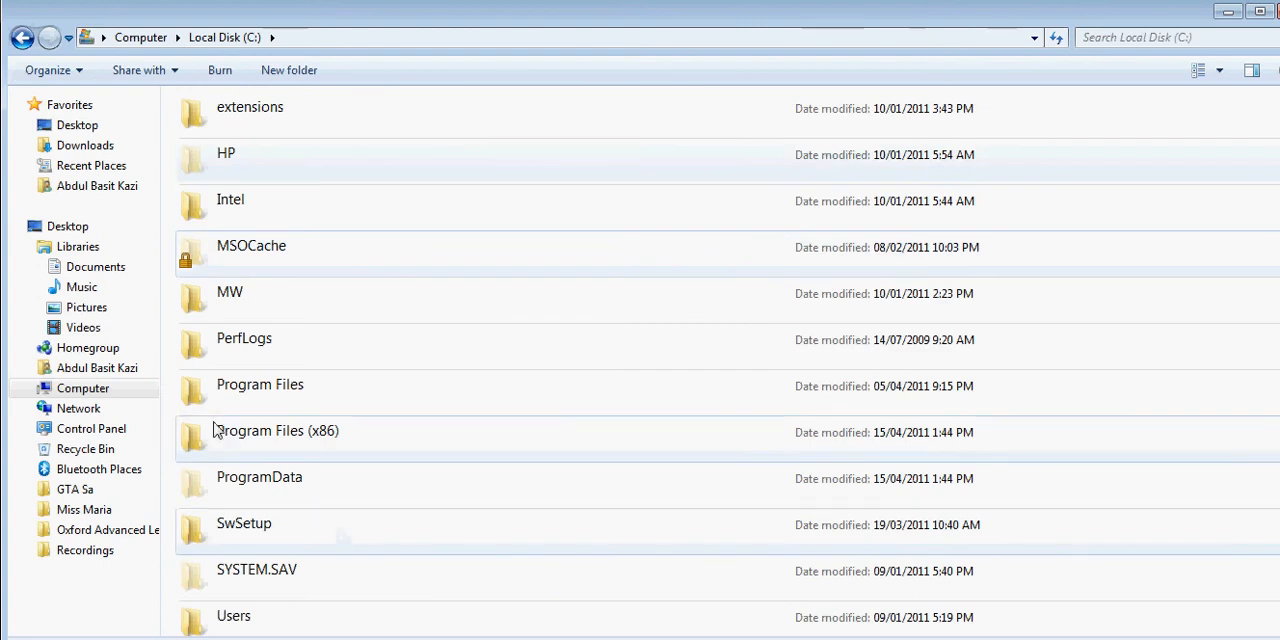
mouse_move(226, 460)
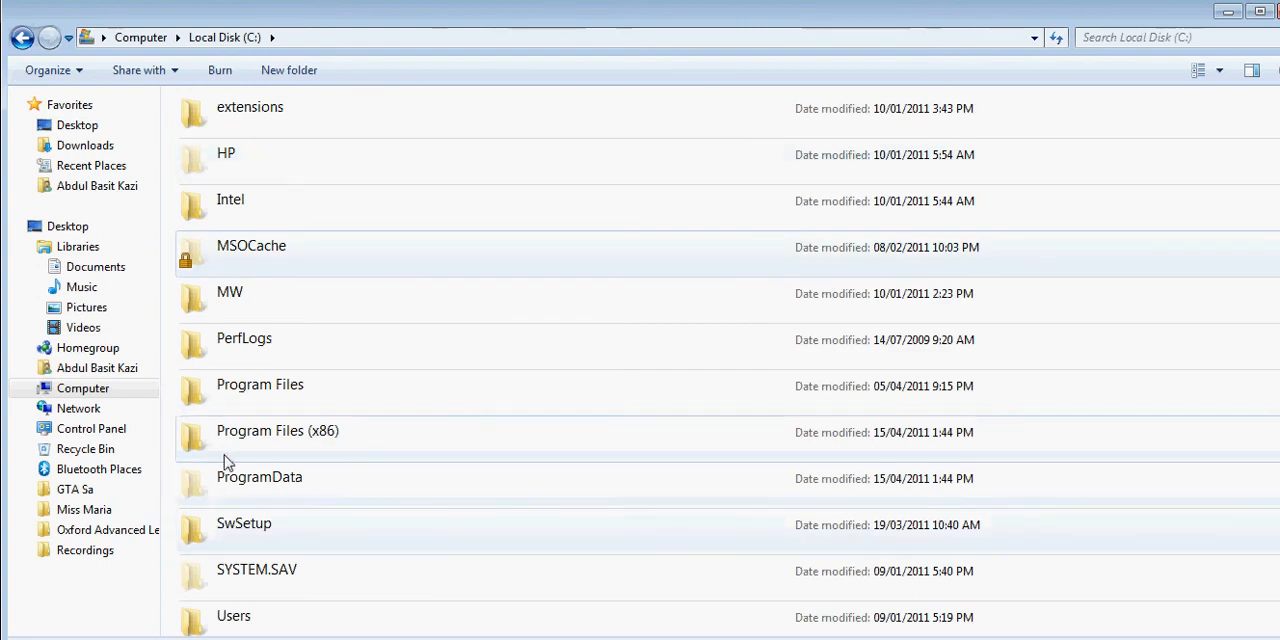
Permanently delete sas0822.bin from ProgramData\SRS Labs\SAS and confirm
double_click(260, 476)
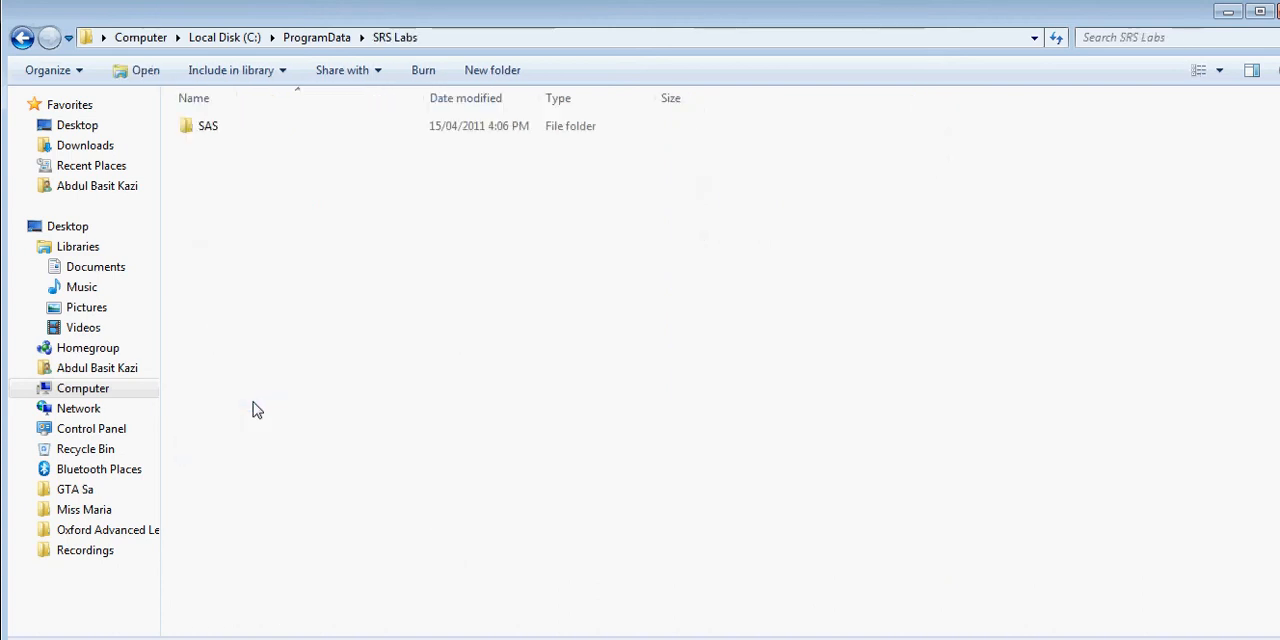
double_click(208, 124)
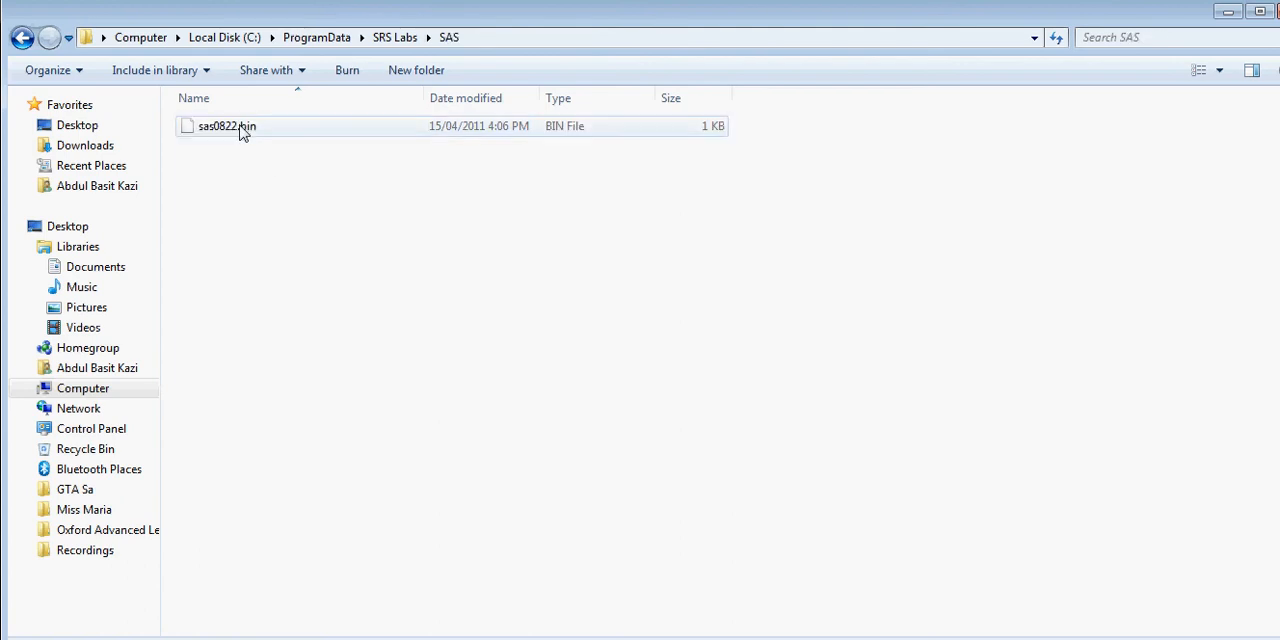
left_click(226, 124)
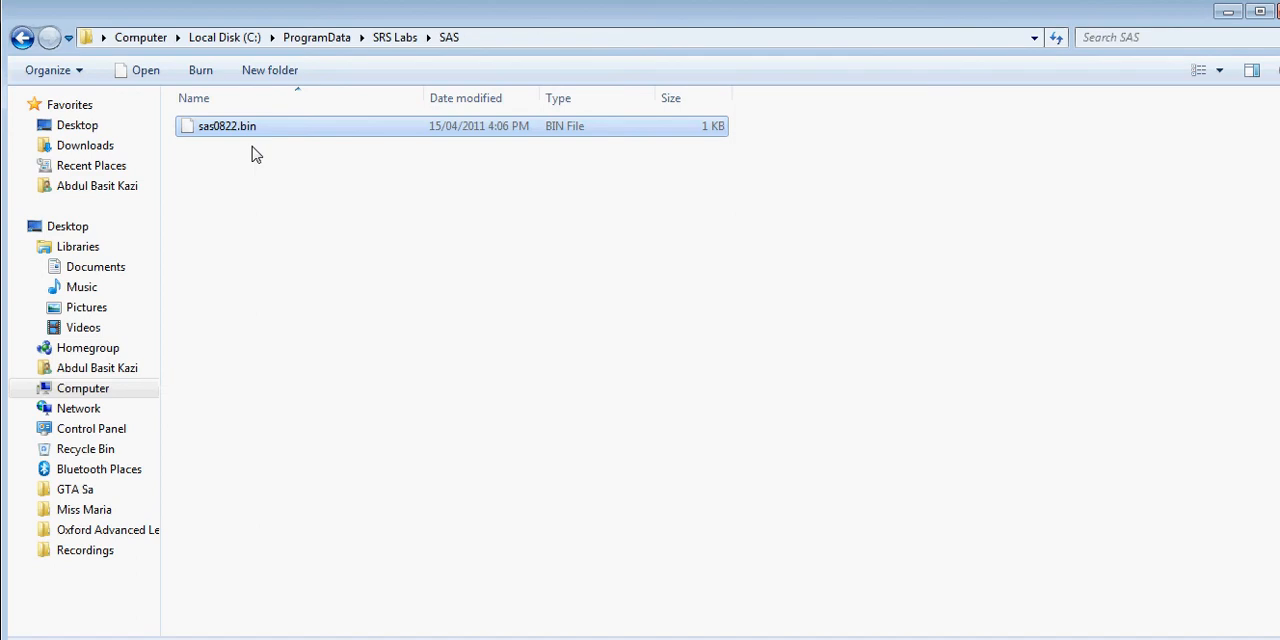
key("Delete")
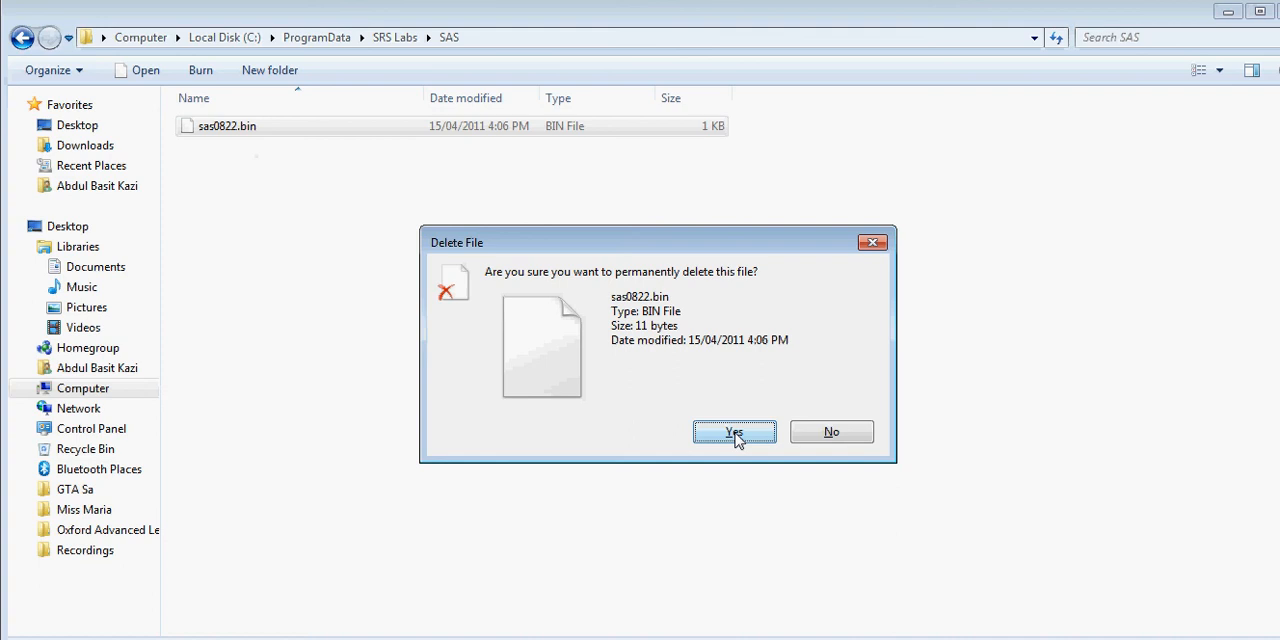
left_click(734, 432)
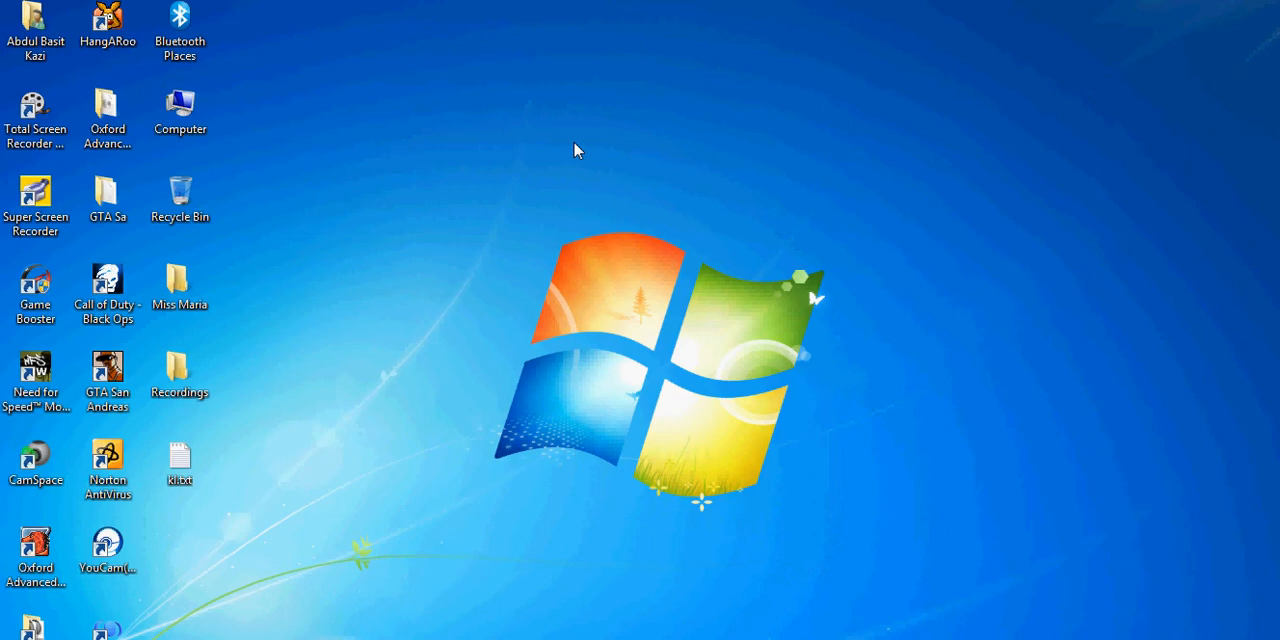
Relaunch SRS Audio Sandbox so its activation dialog shows 14 trial days remaining
left_click(180, 288)
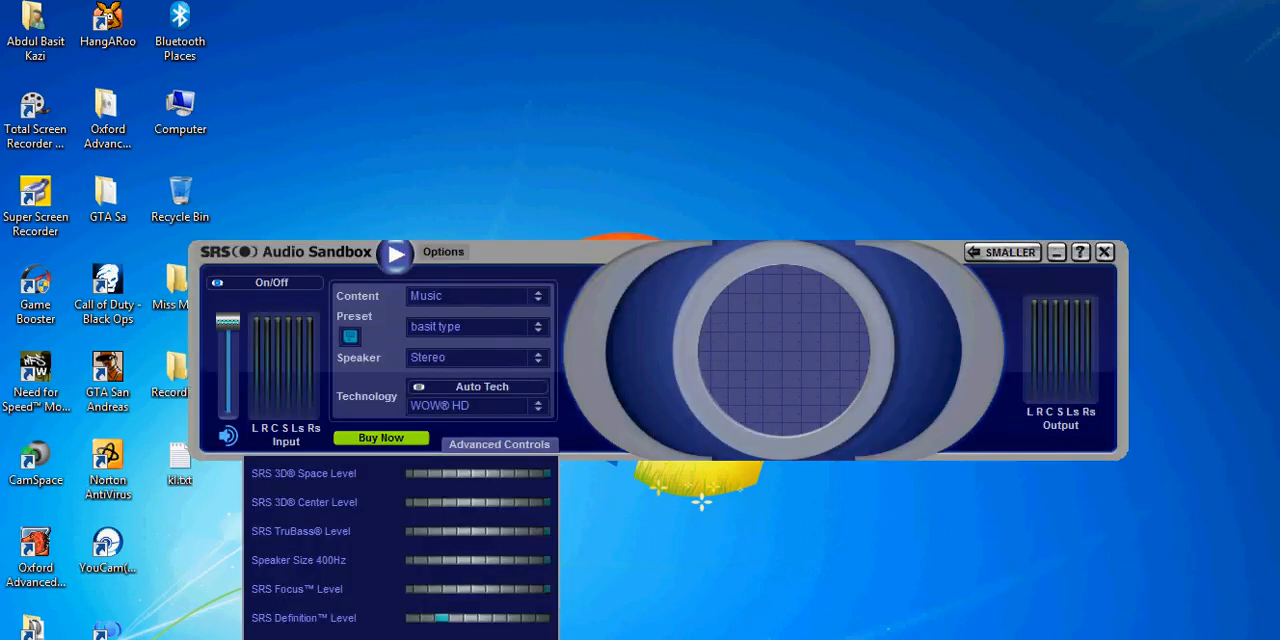
left_click(1104, 252)
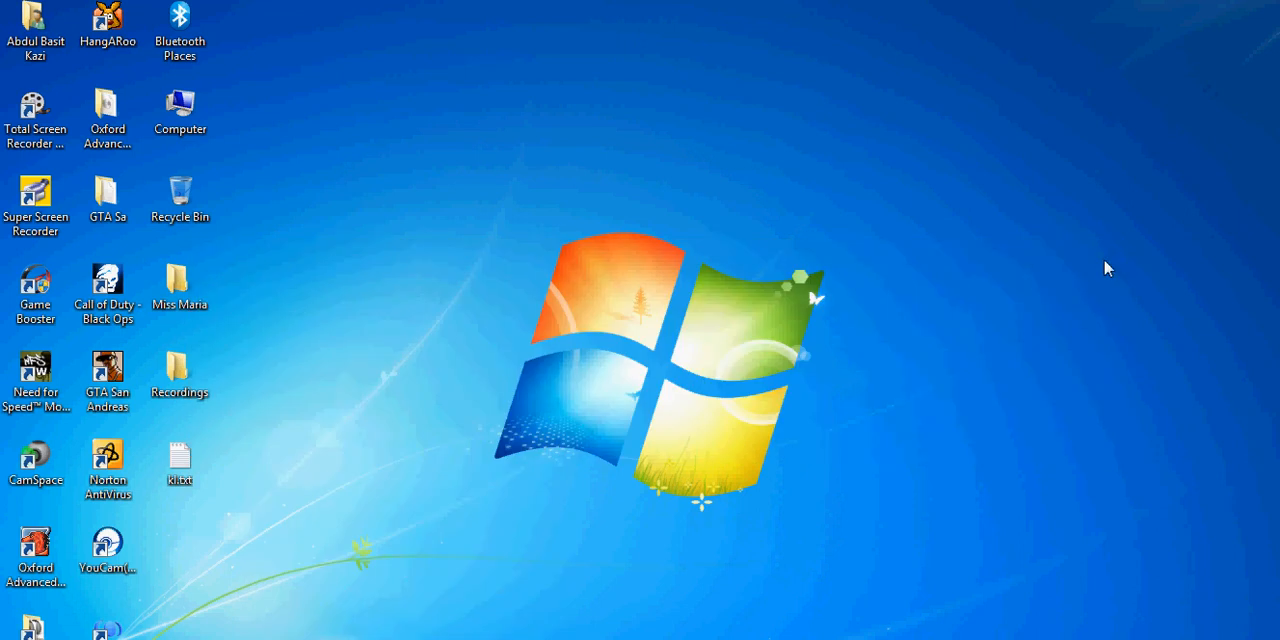
left_click(1264, 636)
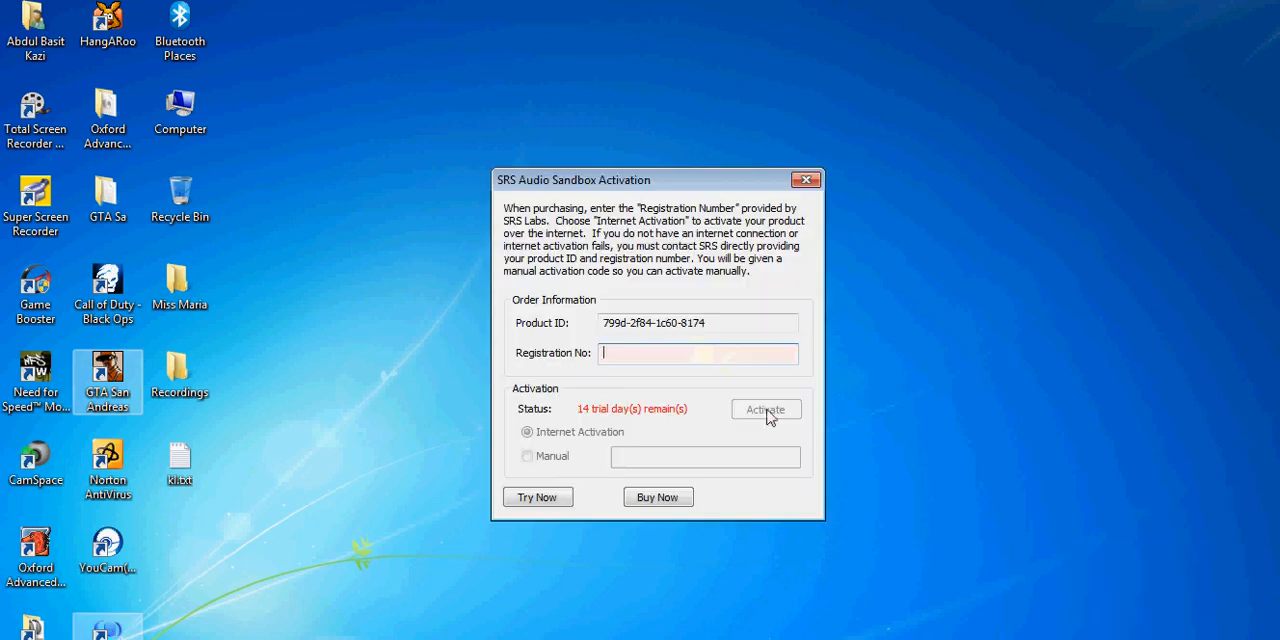
mouse_move(660, 410)
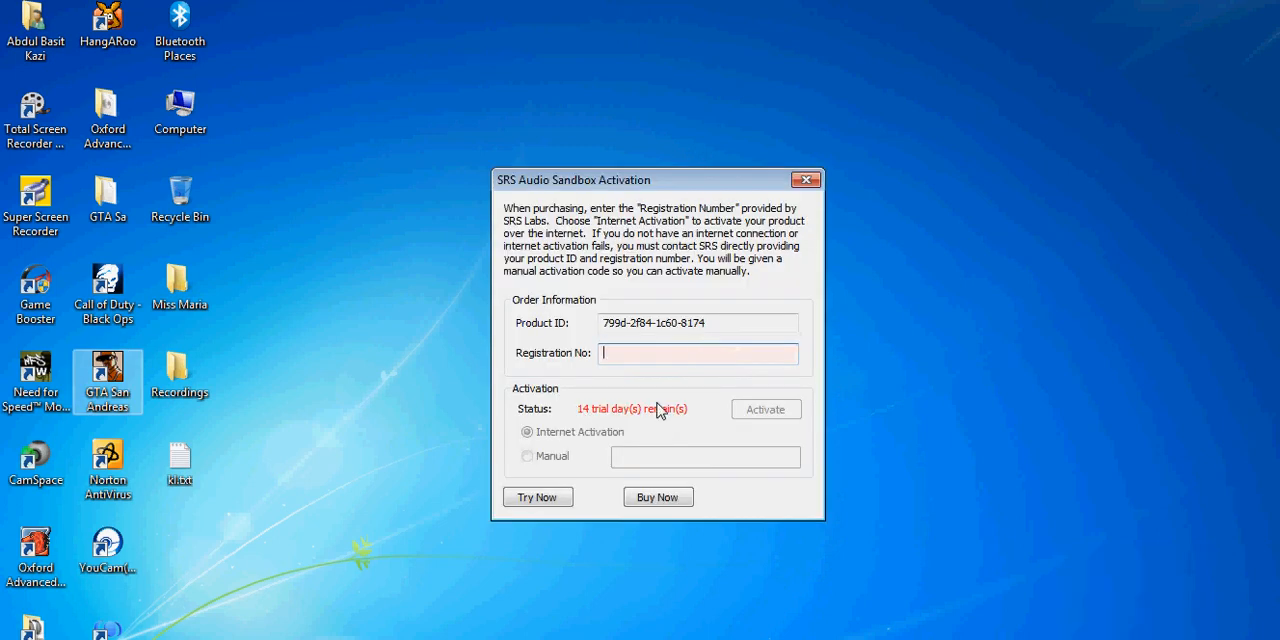